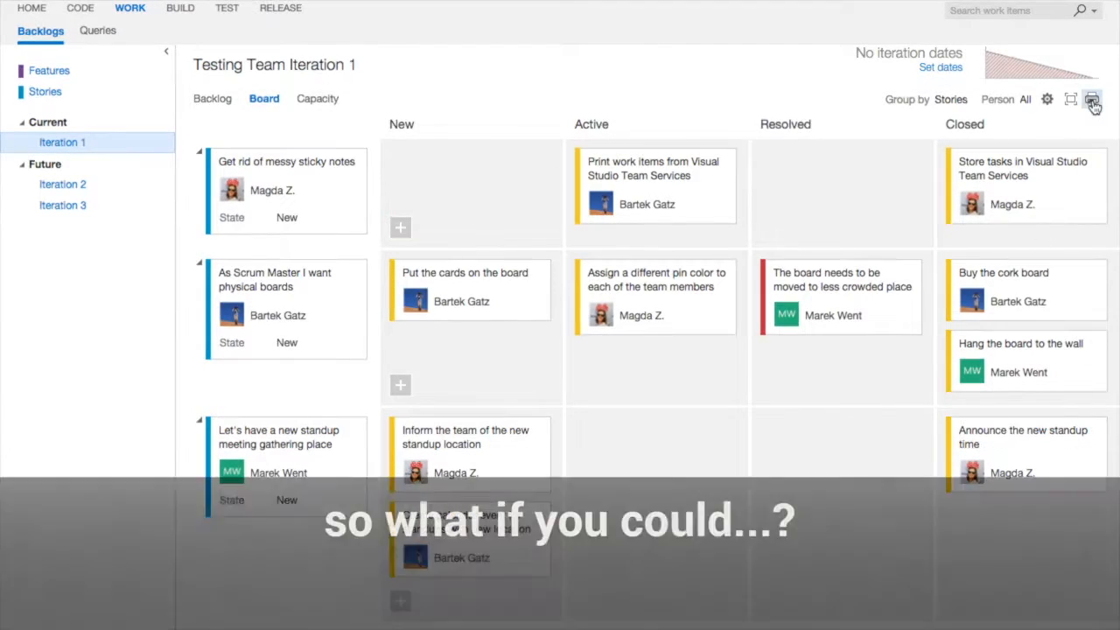
Step: Open the print cards view for the Testing Team Iteration 1 board
left_click(1092, 99)
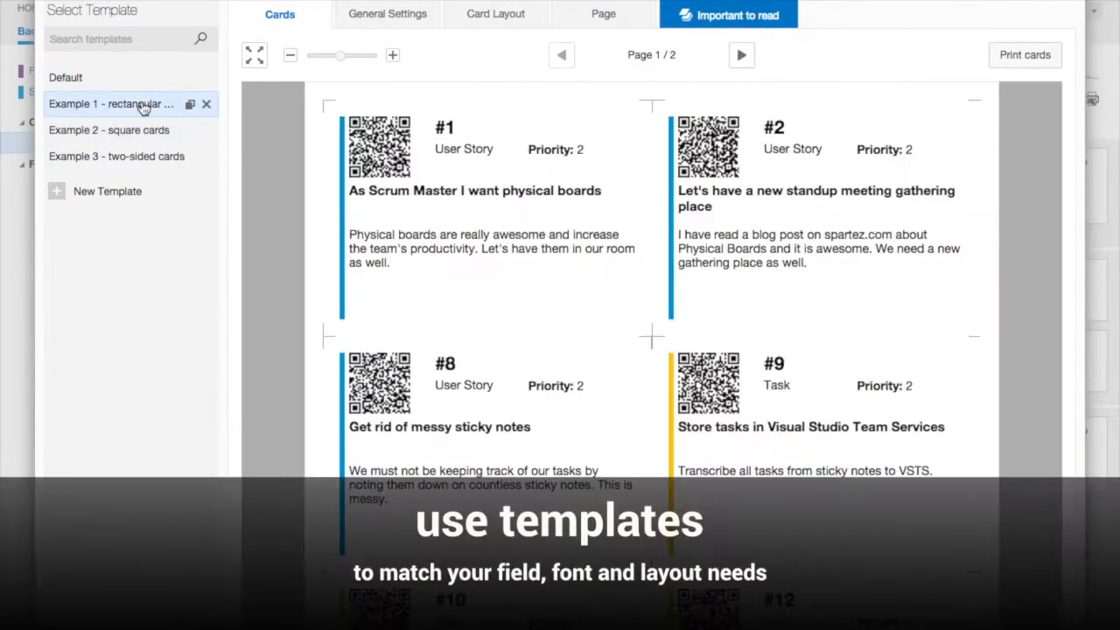
Step: Preview the cards with Example 2 square and Example 3 two-sided templates
left_click(108, 130)
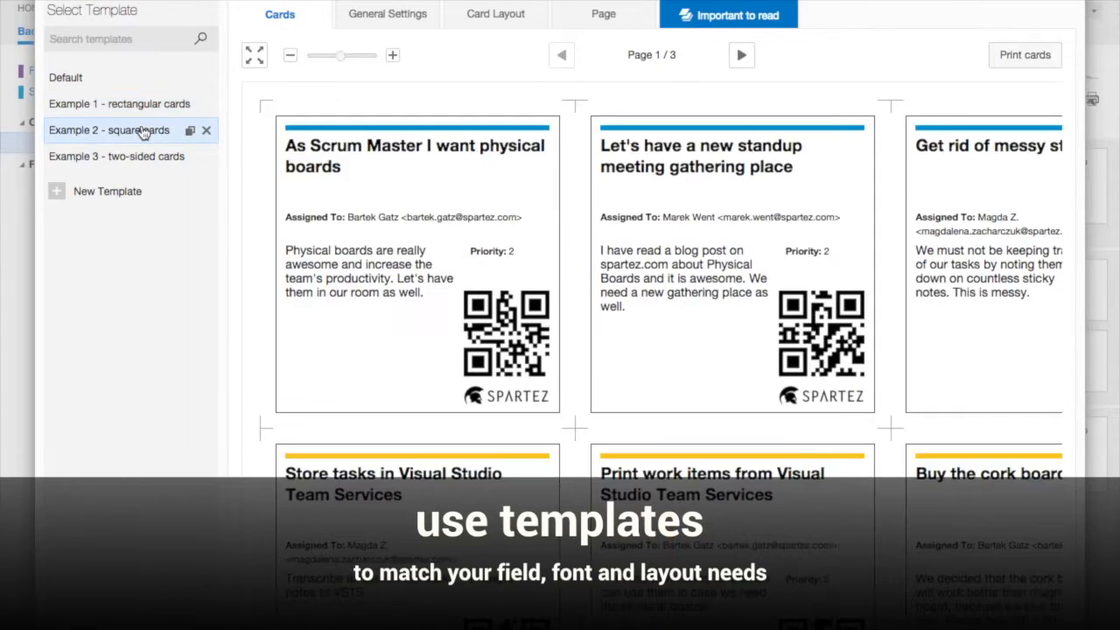
left_click(117, 156)
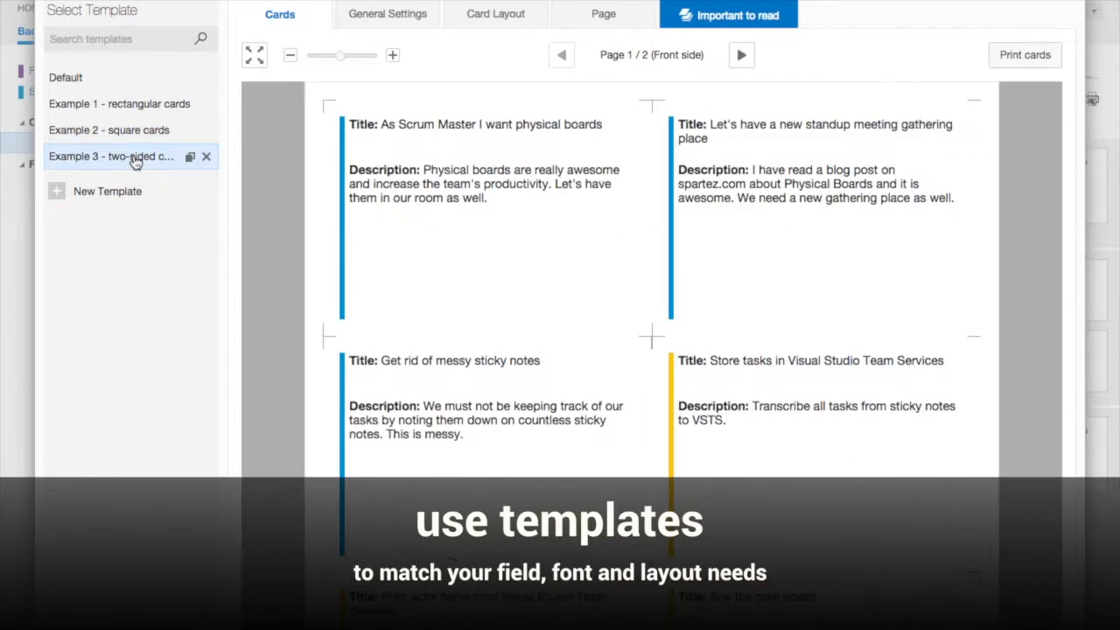
left_click(108, 130)
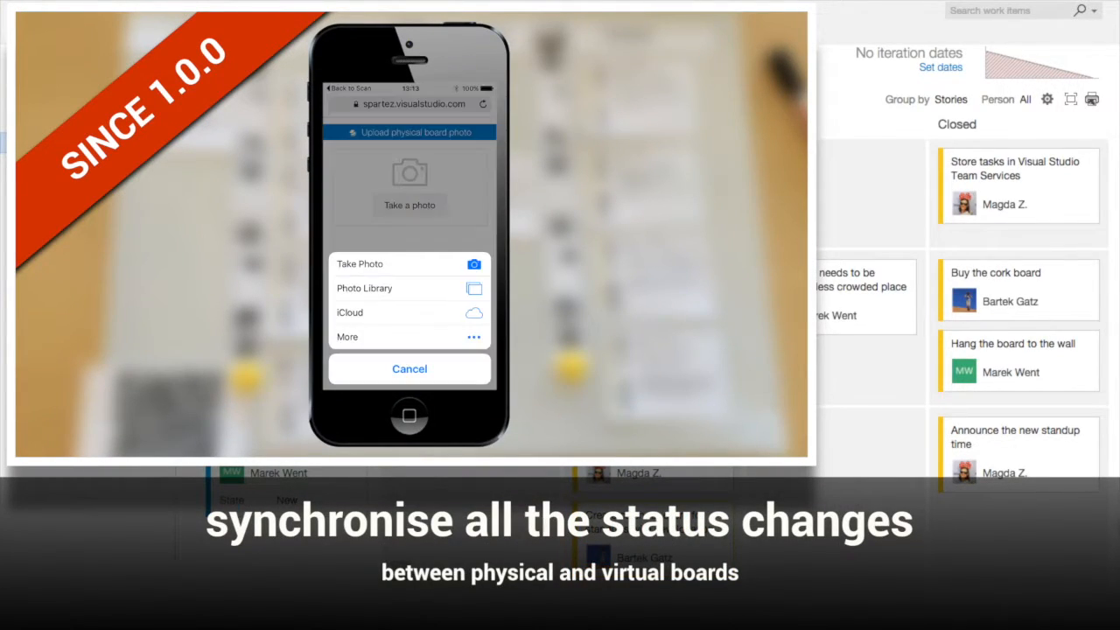
Step: Choose a photo source for the board photo and apply Update board
left_click(359, 263)
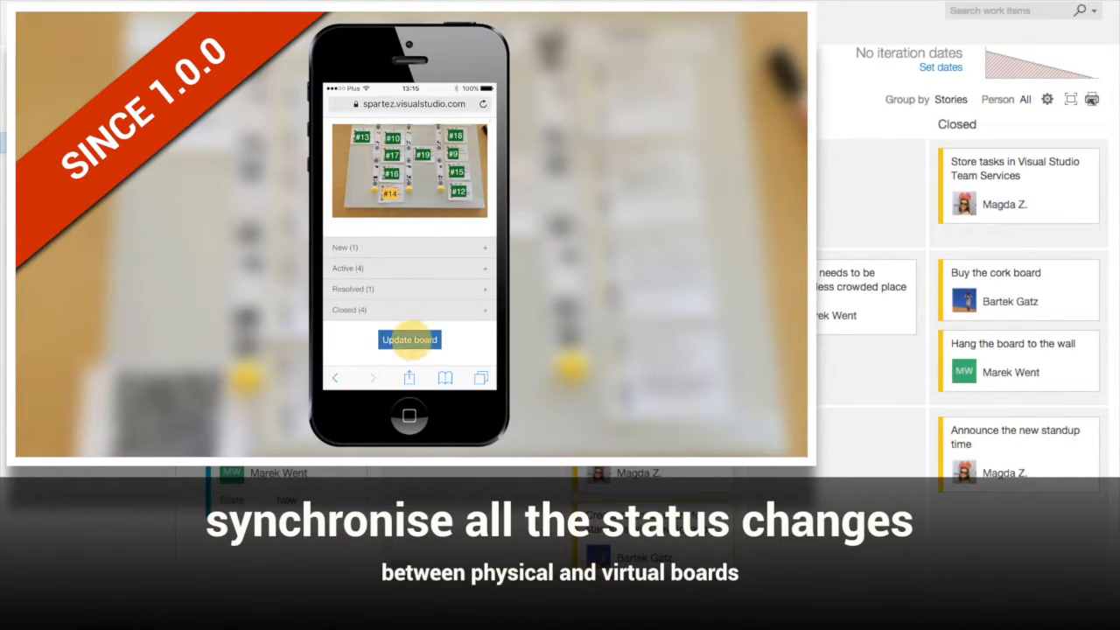
left_click(409, 339)
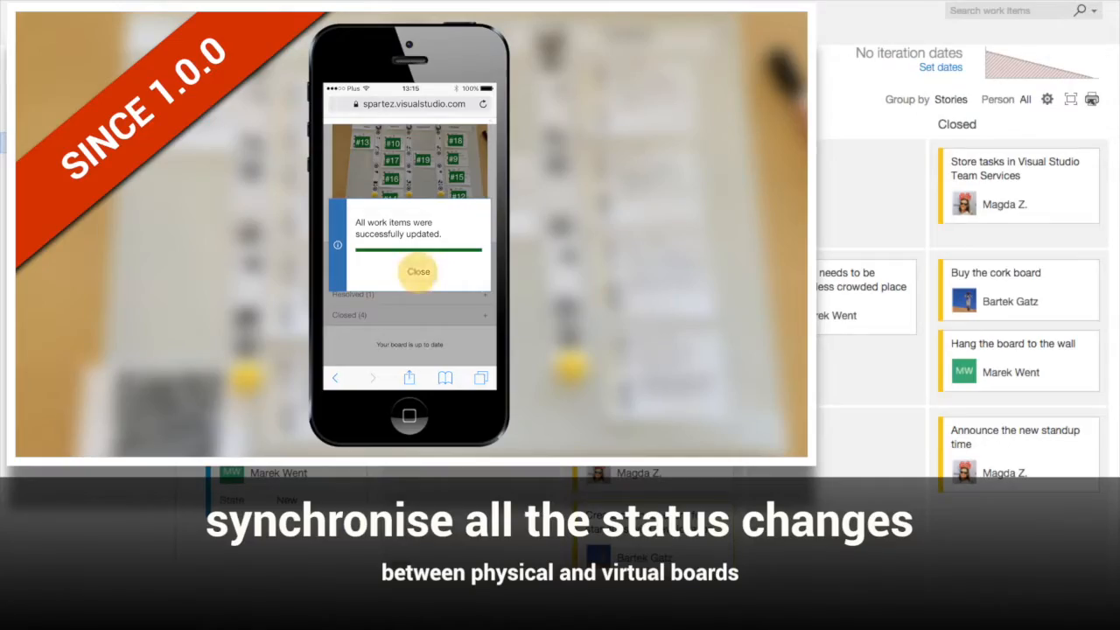